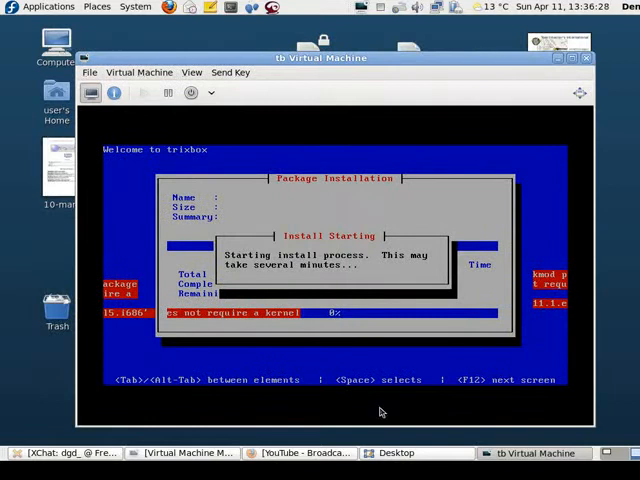
mouse_move(348, 273)
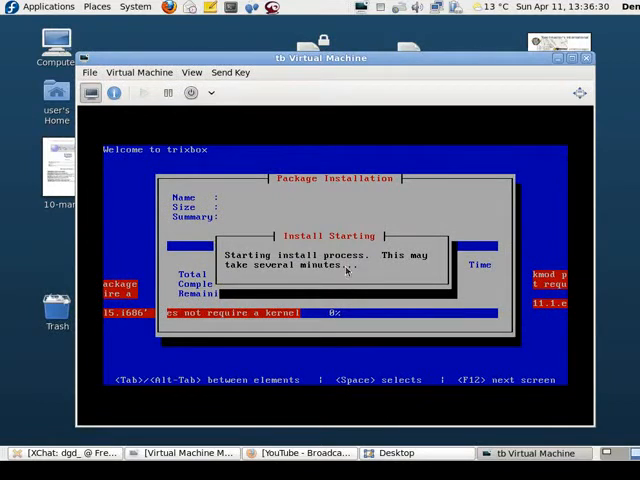
mouse_move(419, 318)
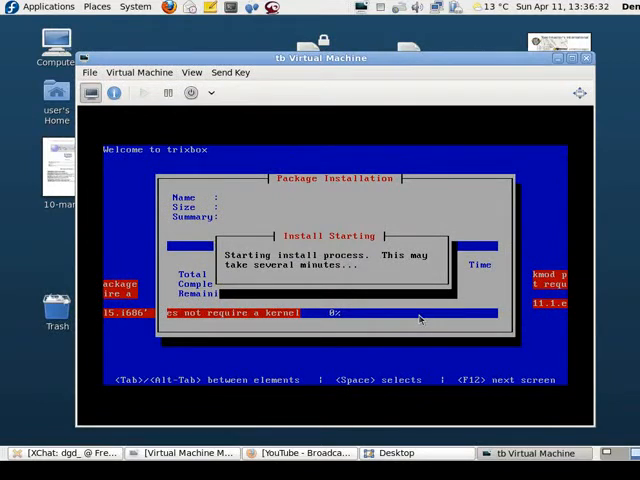
mouse_move(352, 201)
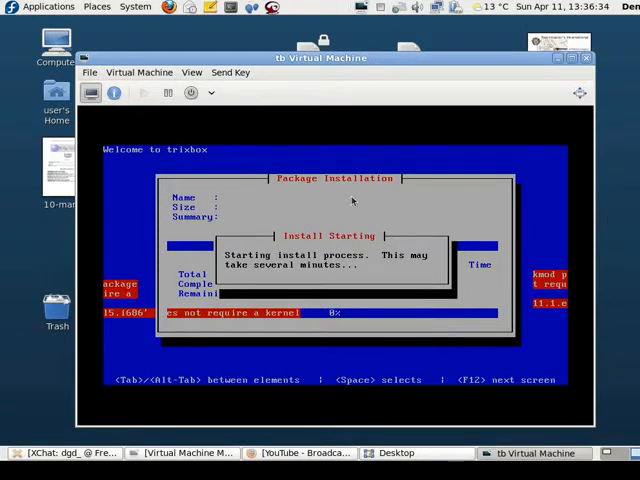
Browse the Virtual Machine and View menus of the trixbox virtual machine window
left_click(140, 72)
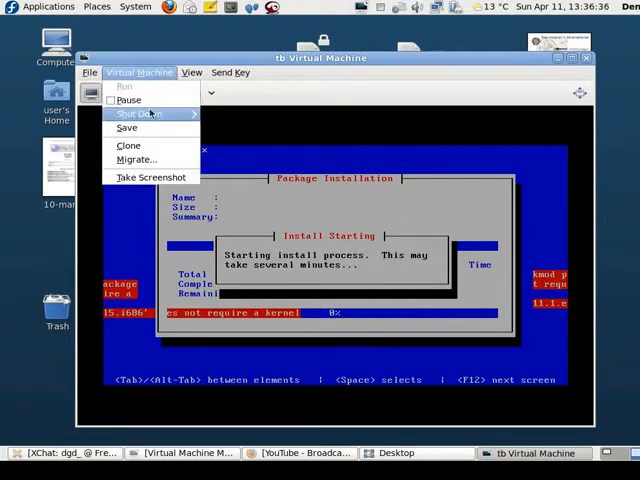
left_click(191, 72)
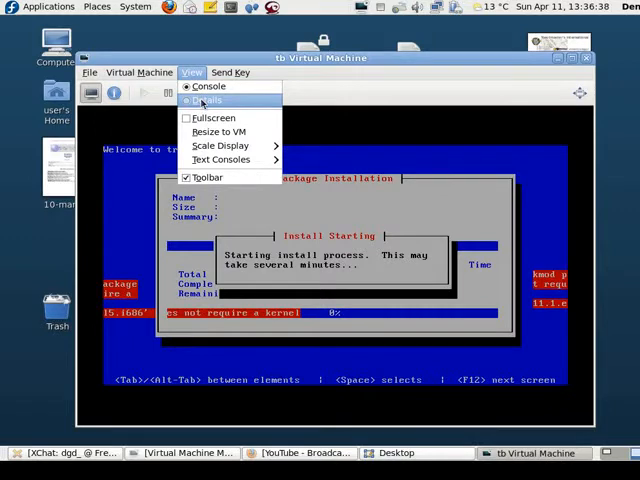
Show trixbox's hardware details and its CPU and memory performance graphs
left_click(206, 99)
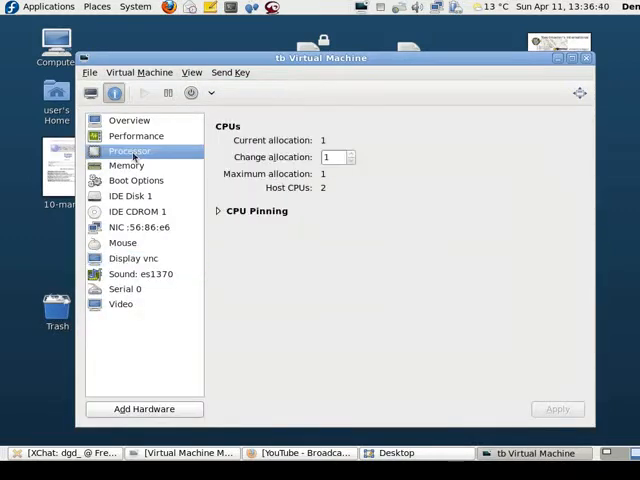
left_click(136, 135)
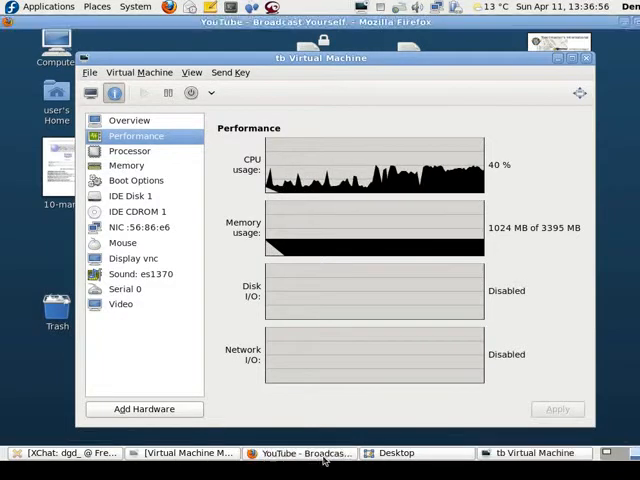
Bring Firefox forward, visit mind42.com in a new tab, and launch Mind42
left_click(305, 452)
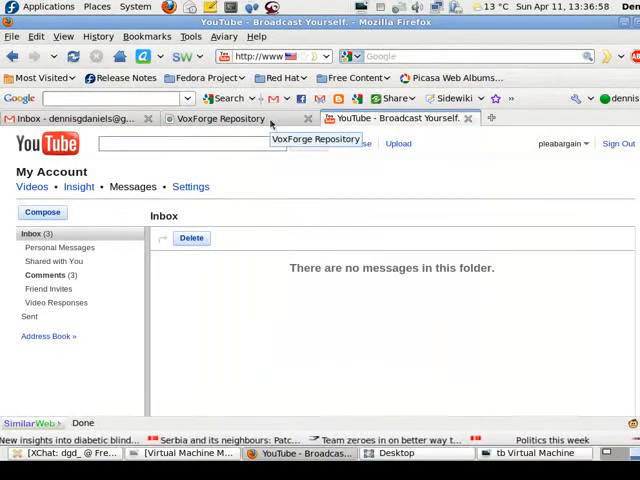
left_click(500, 118)
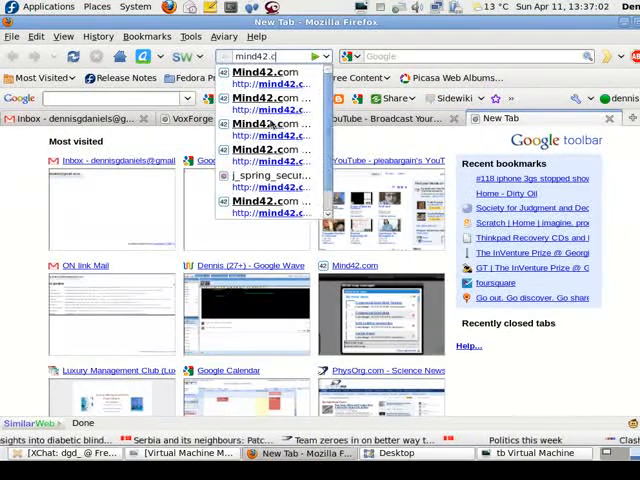
left_click(262, 84)
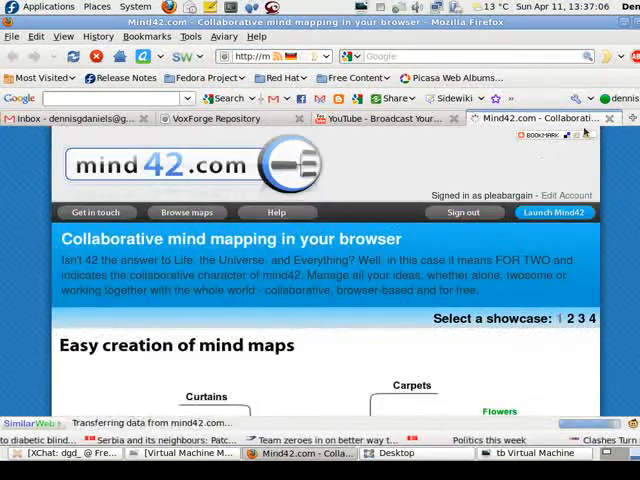
left_click(552, 212)
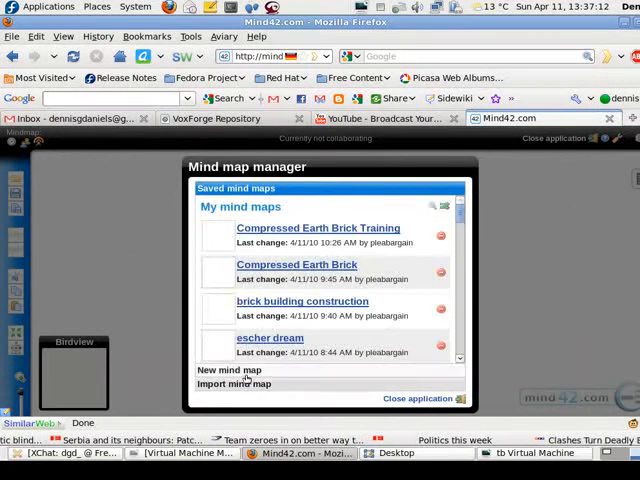
Start a new mind map, replacing the default name with 'home voip'
left_click(229, 370)
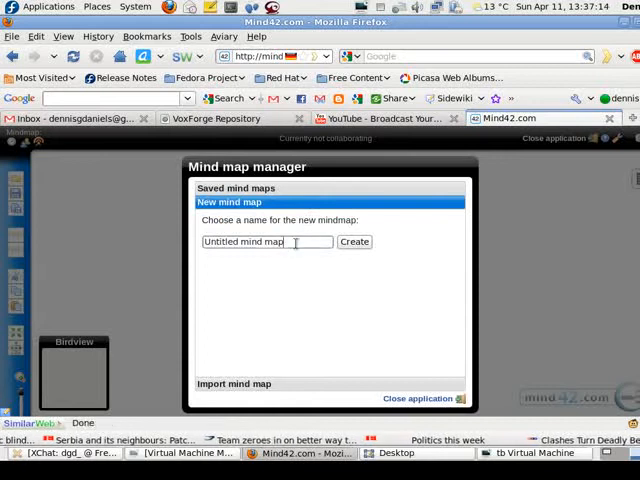
triple_click(267, 241)
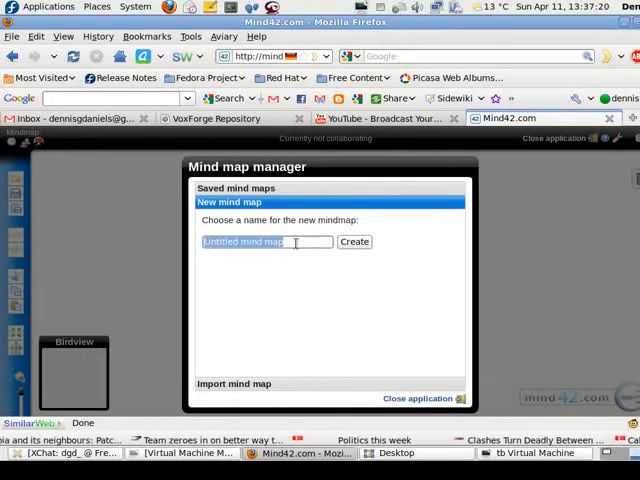
type("home voip")
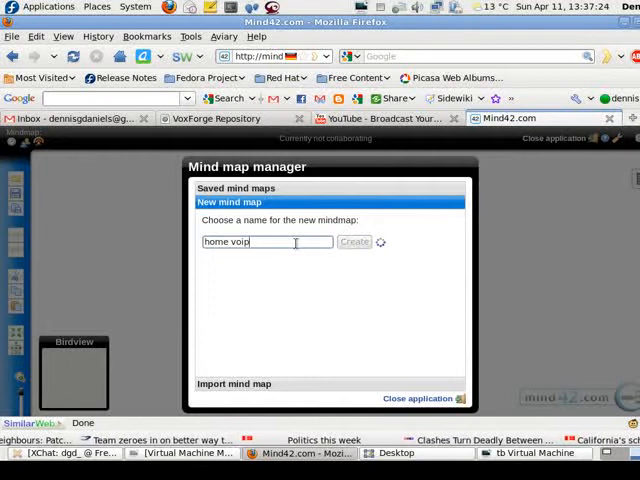
left_click(355, 242)
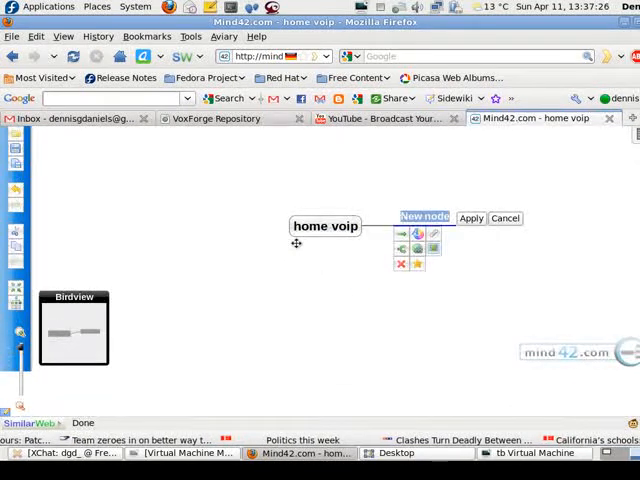
Add a 'dedicated machine' node with child idea 'what if you had a powerful CPU/lots of RAM'
type("dedica")
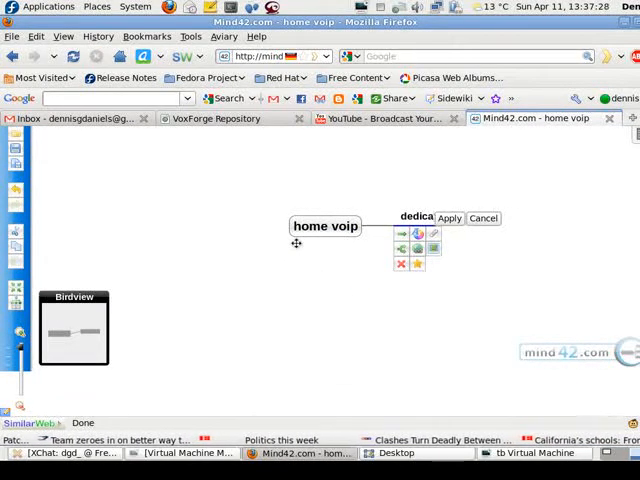
type("dedicated machine")
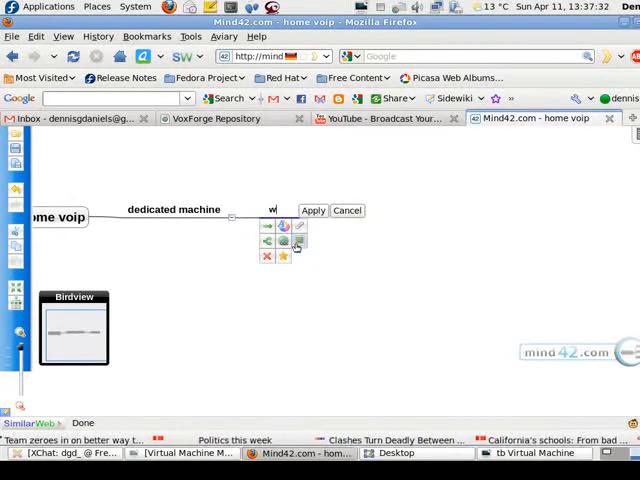
type("what if you had a powerful CPU/ lots of Ram")
type("couldn't y")
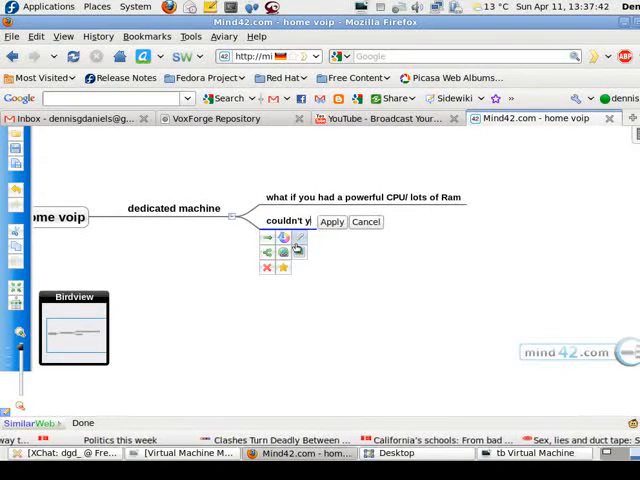
Add the idea 'couldn't you just run PBX application on your super fast machine'
type("ou just run")
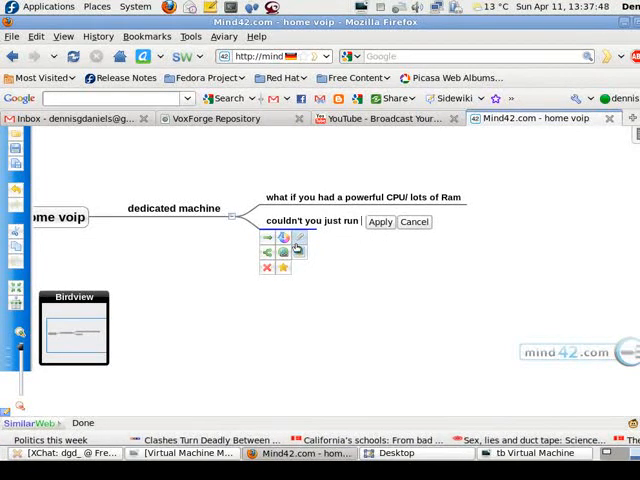
type("PBX")
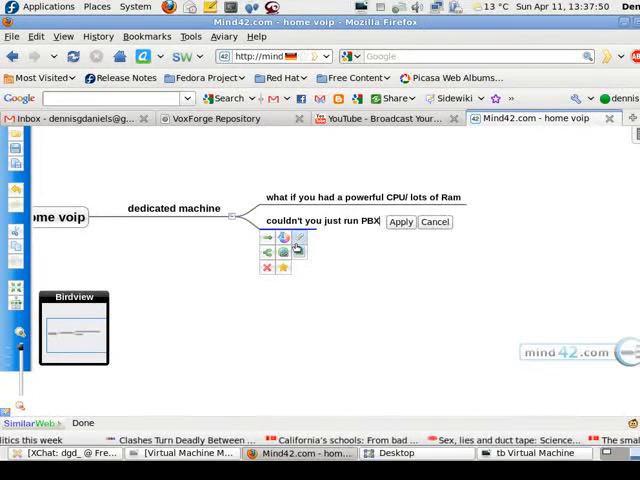
type("application")
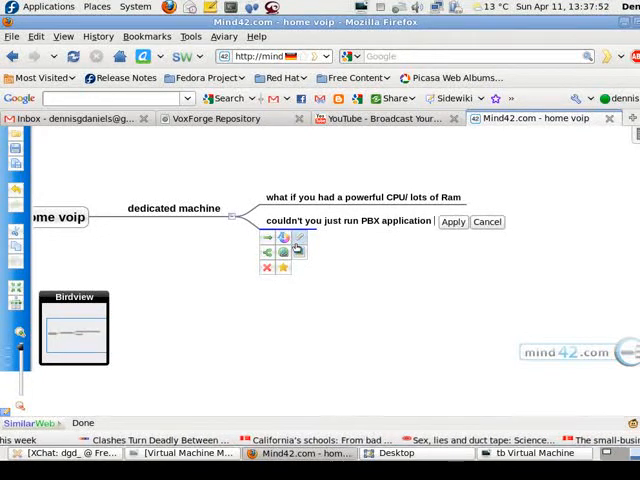
type("on your")
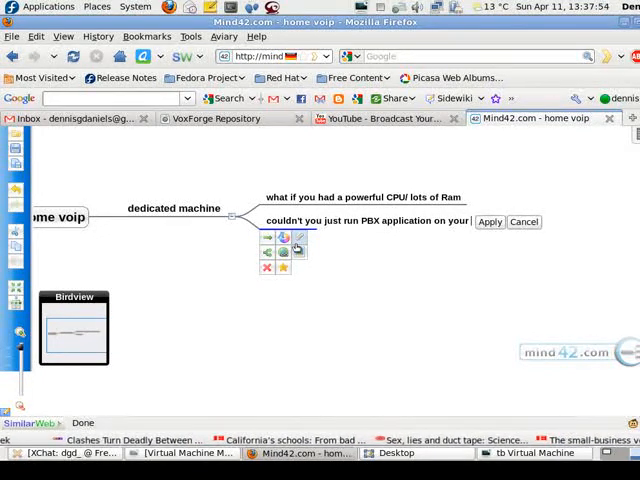
type("super faset")
type("that would s")
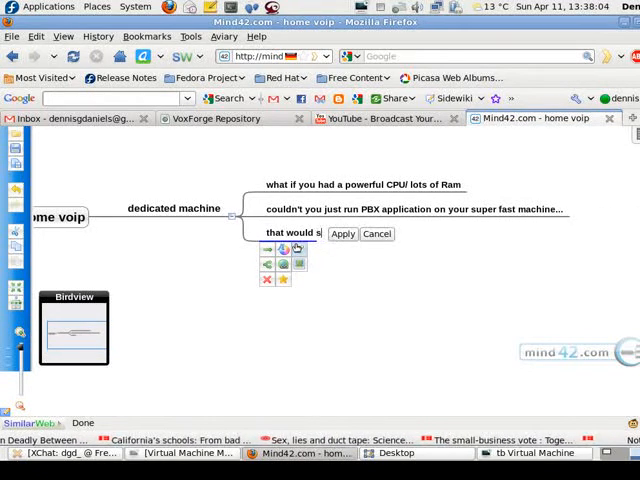
Add ideas 'that would satisfy SOME of your security problems' and 'run your PBX on a virtual machine'
type("atisfy")
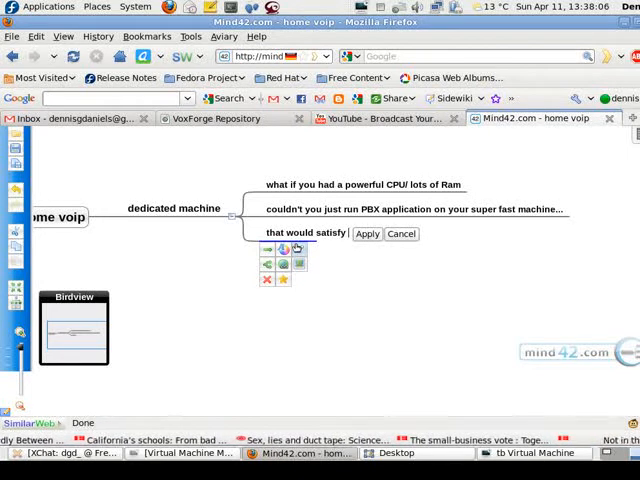
type("SOMe")
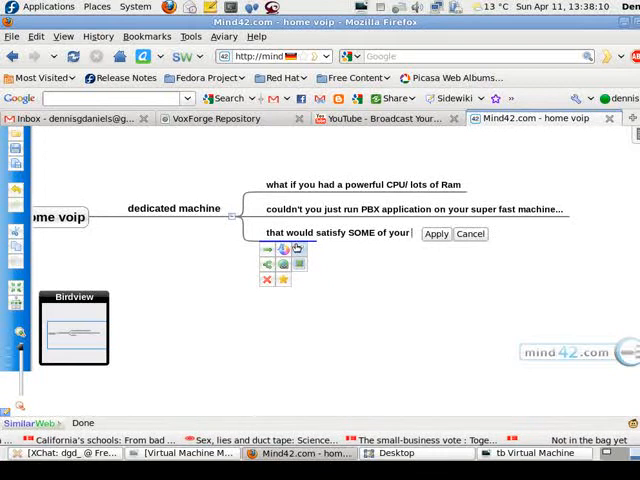
type("security proble")
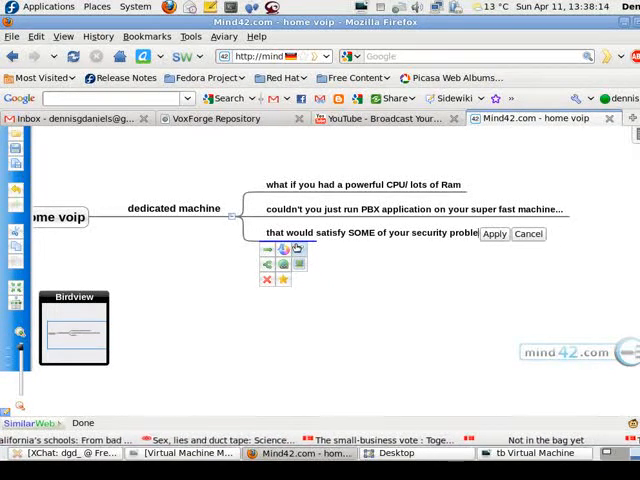
left_click(493, 233)
type("run your PBX on a virtu")
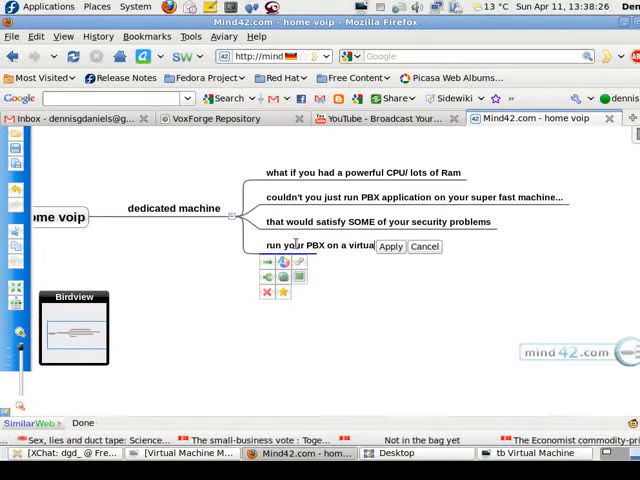
type("and power")
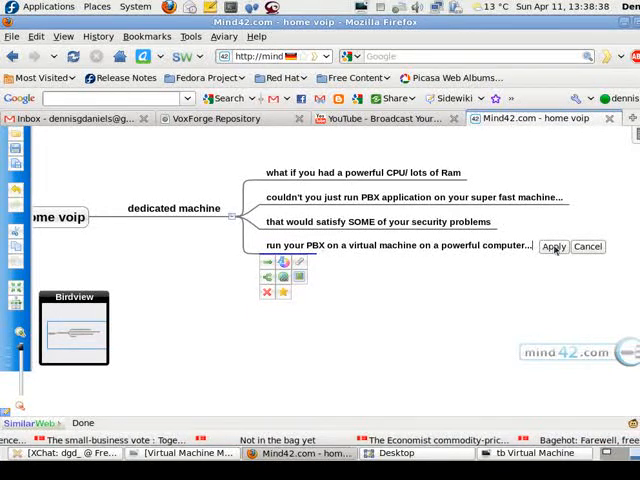
left_click(554, 246)
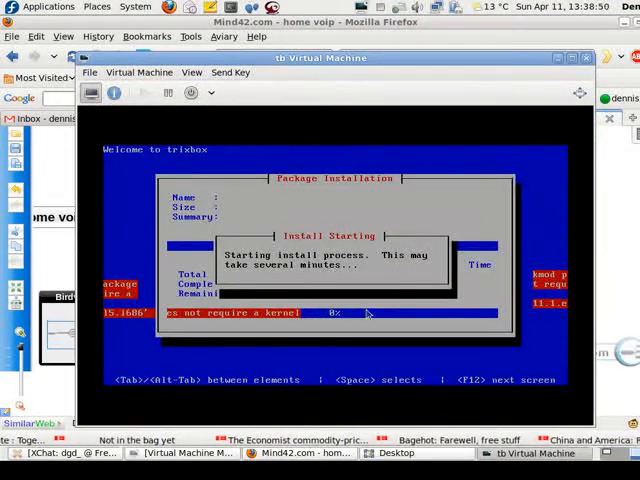
mouse_move(508, 285)
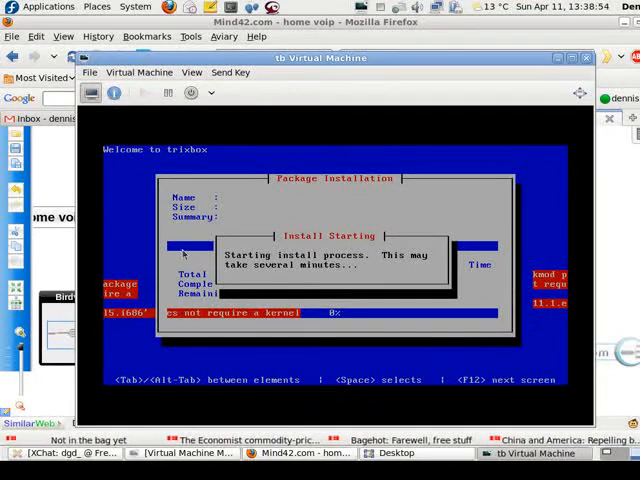
mouse_move(520, 148)
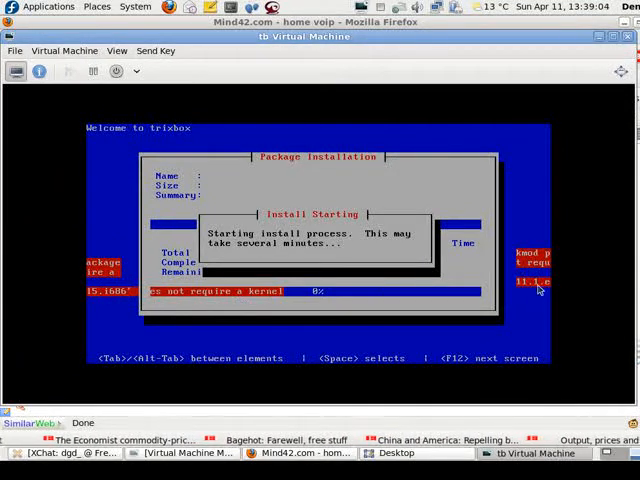
mouse_move(300, 253)
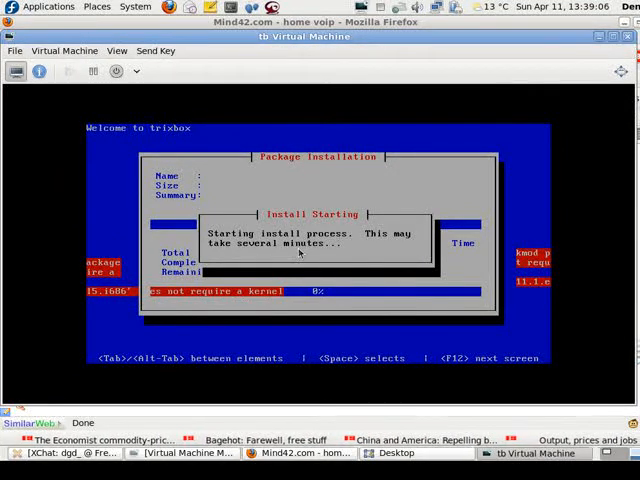
mouse_move(308, 140)
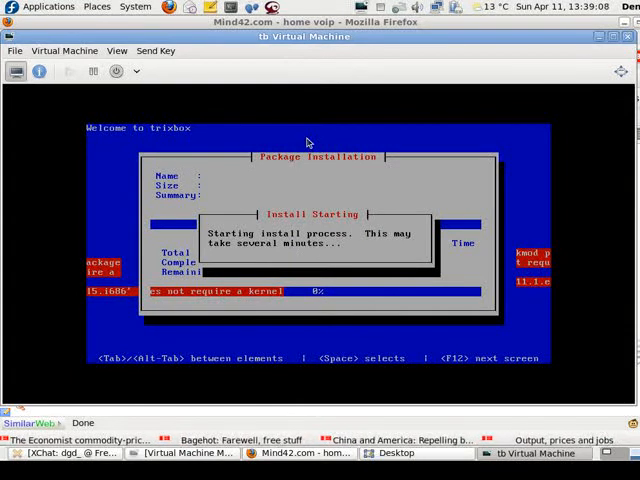